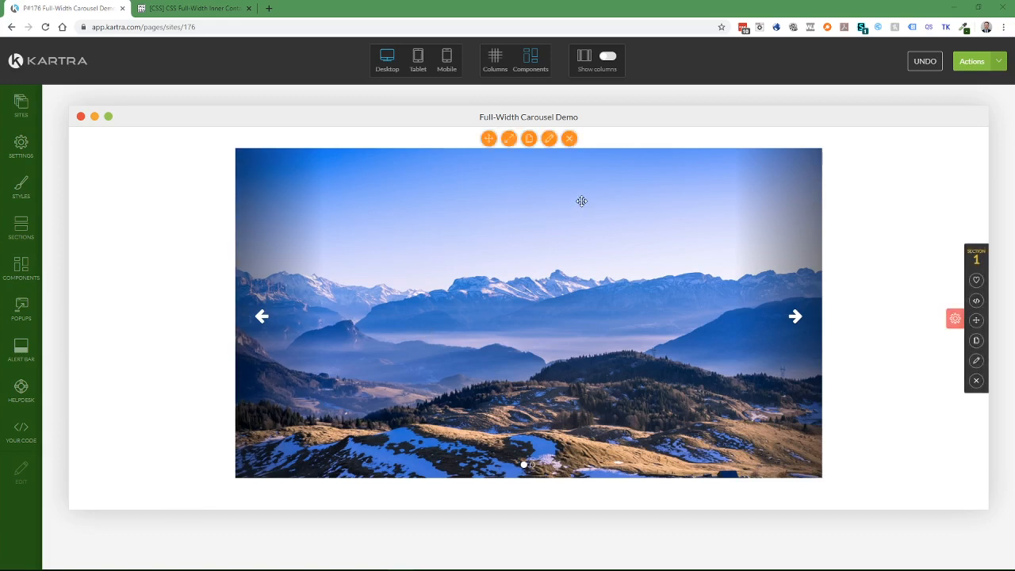
pyautogui.moveTo(552, 168)
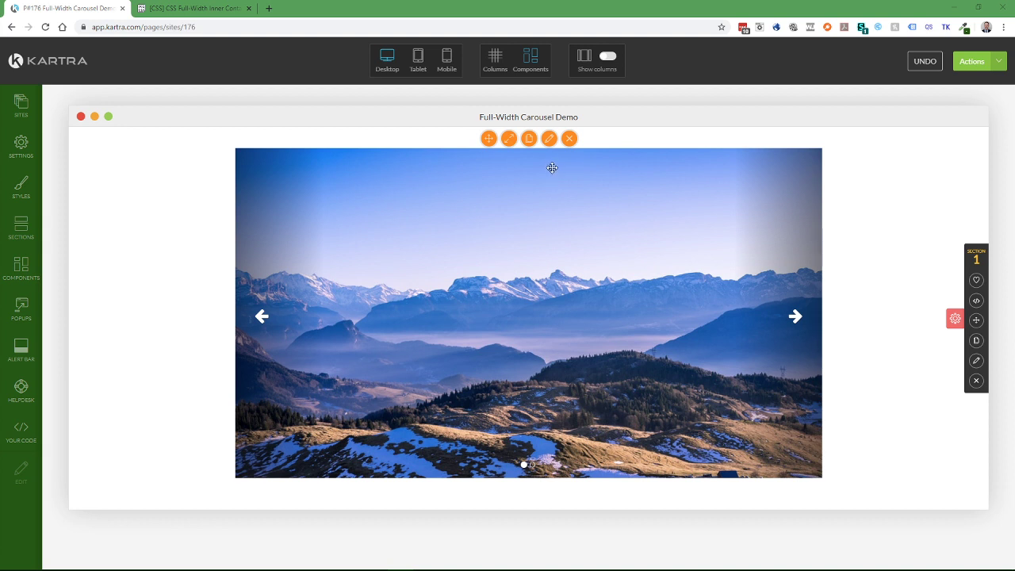
pyautogui.moveTo(538, 150)
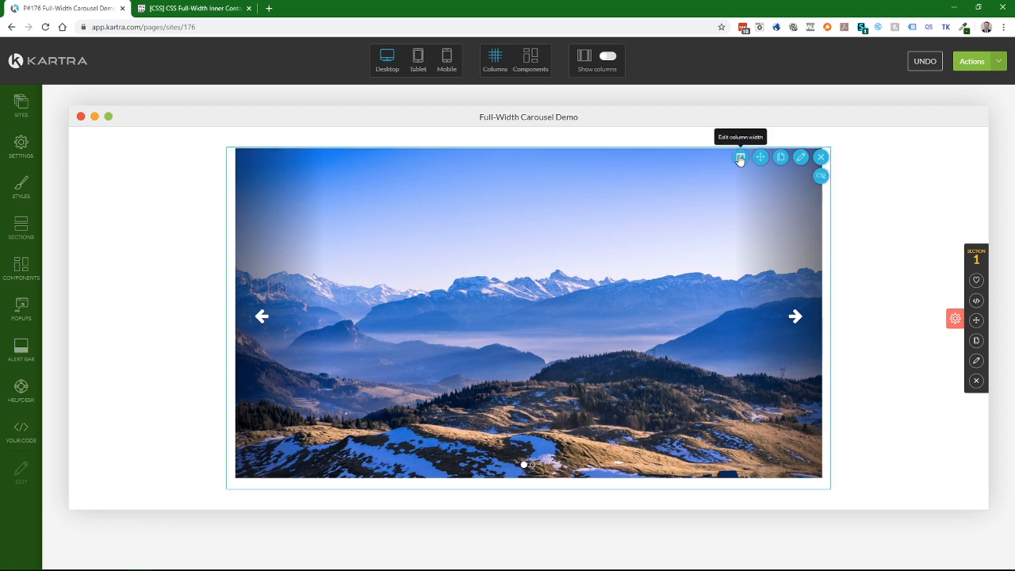
# Check the carousel column's current width setting, then dismiss it.
pyautogui.click(740, 157)
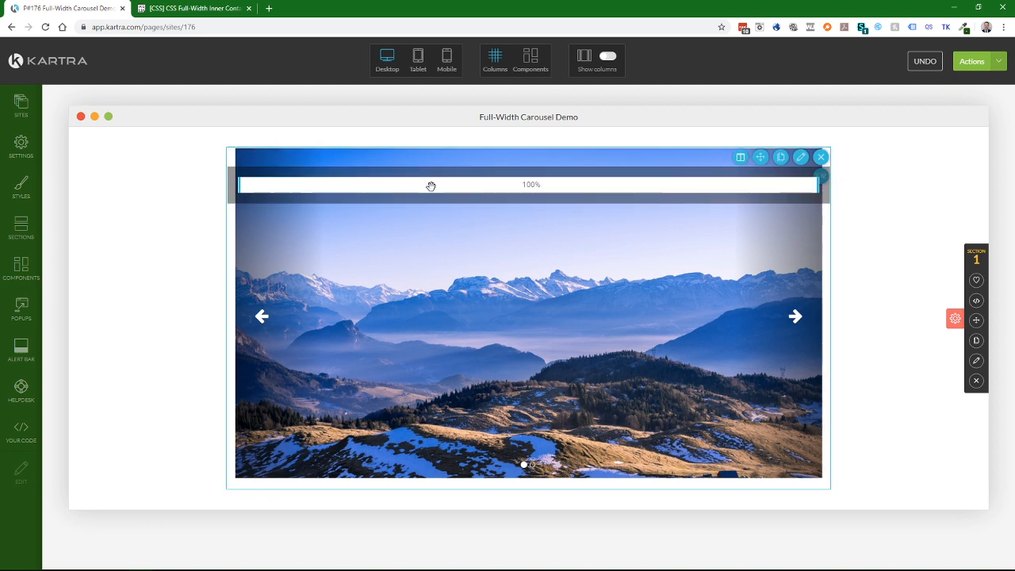
pyautogui.click(132, 189)
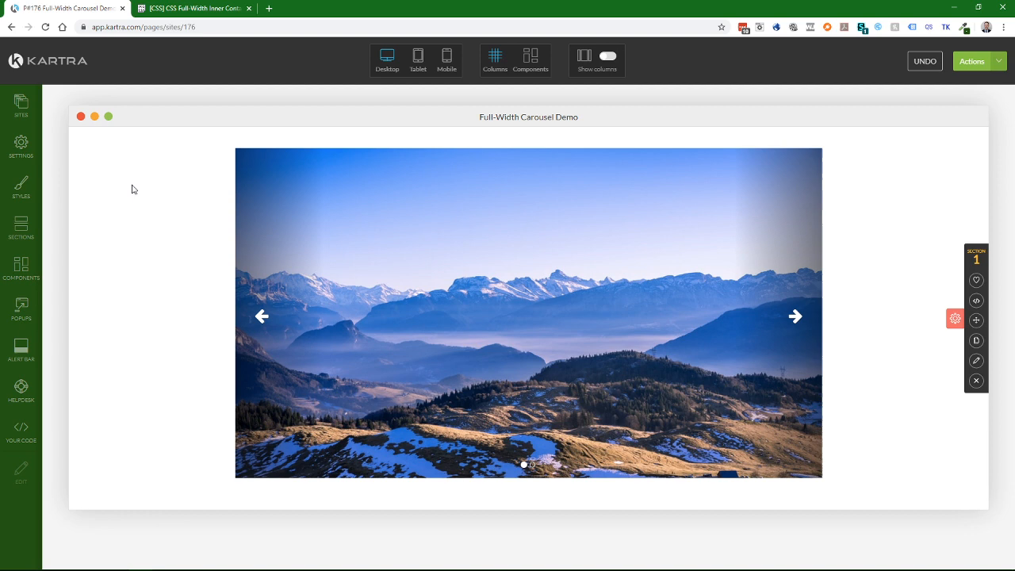
pyautogui.moveTo(820, 199)
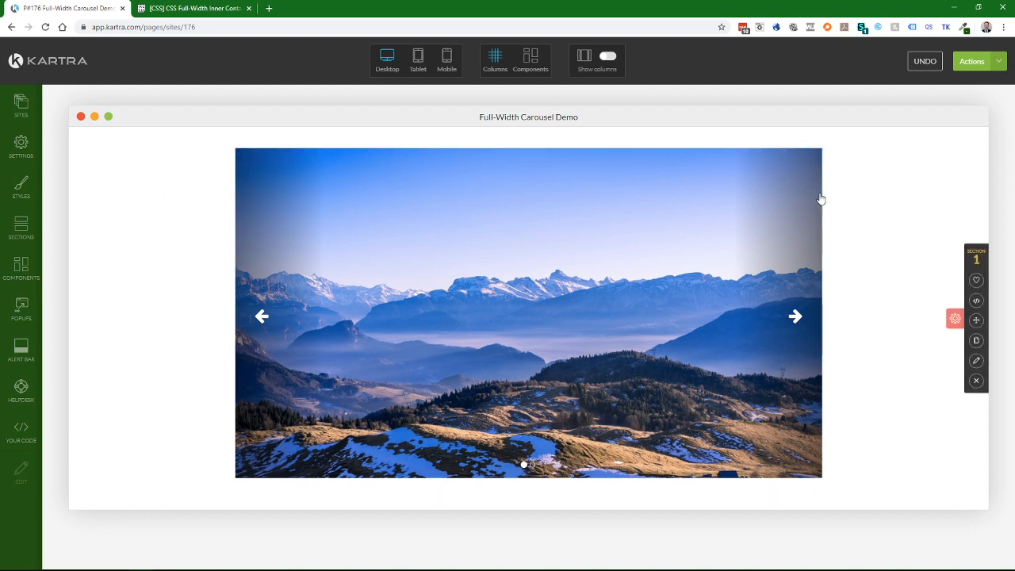
pyautogui.moveTo(320, 72)
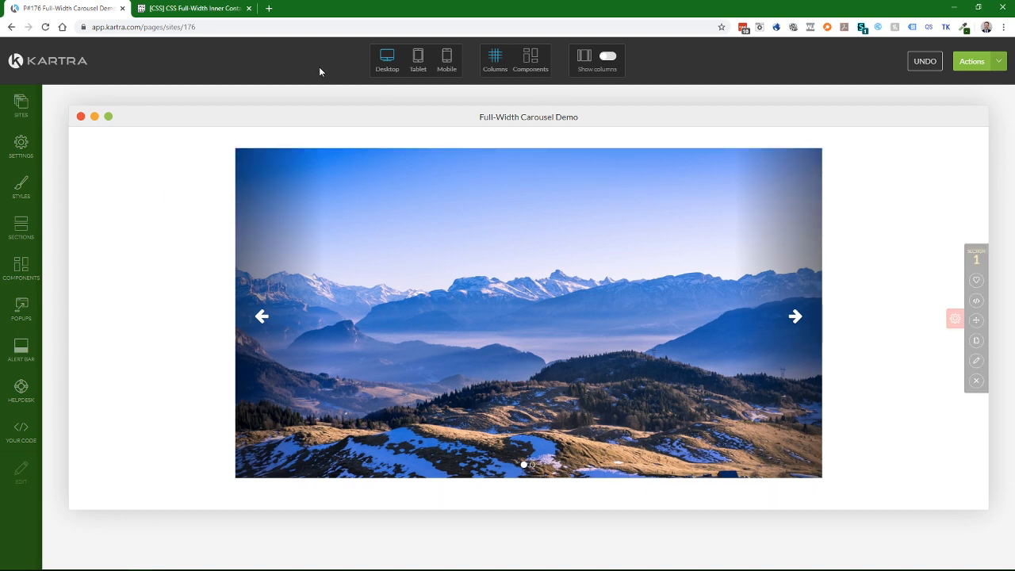
pyautogui.click(192, 8)
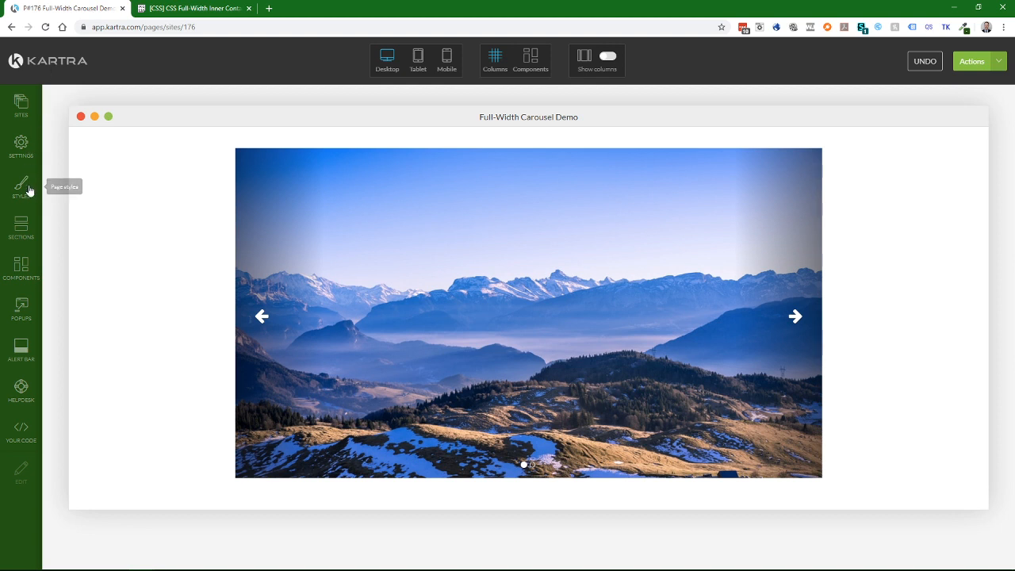
# Add a .full-width rule (100vw width, -50vw side margins) to the page's custom CSS and apply it.
pyautogui.click(20, 188)
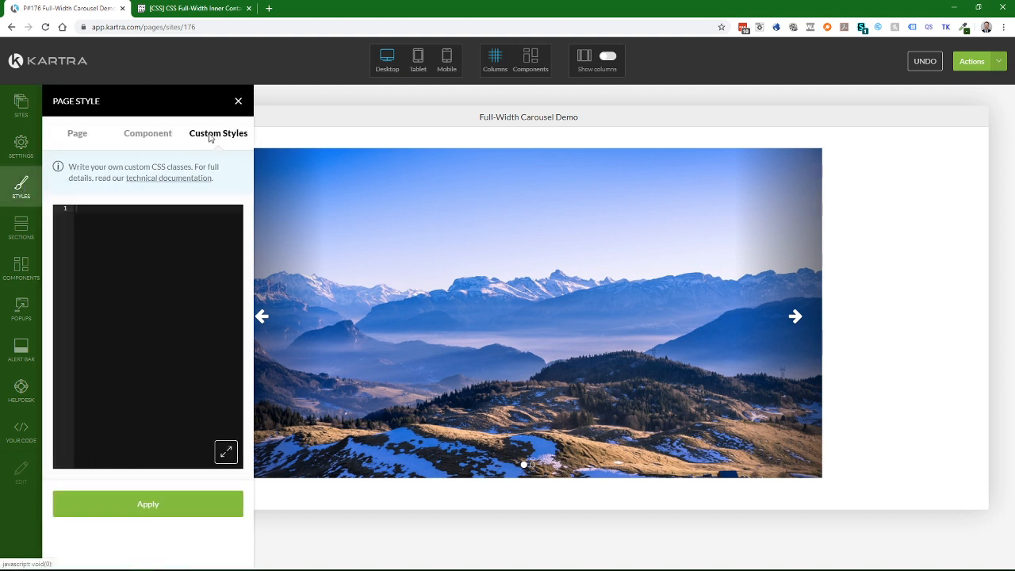
pyautogui.write('.full-width { width: 100vw; position: relative; left: 50%; right: 50%; margin-left: -50vw; margin-right: -50vw; }')
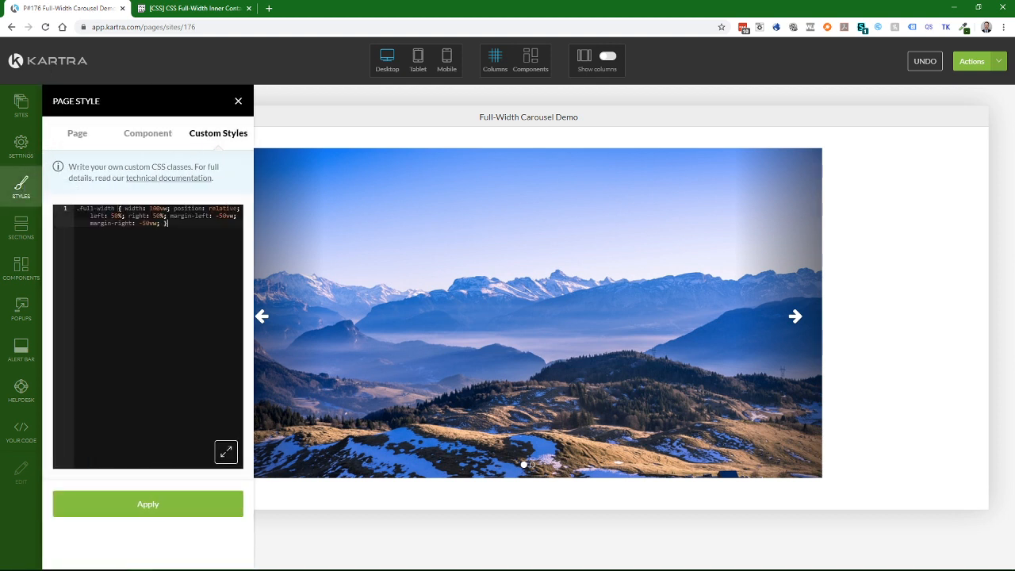
pyautogui.click(147, 503)
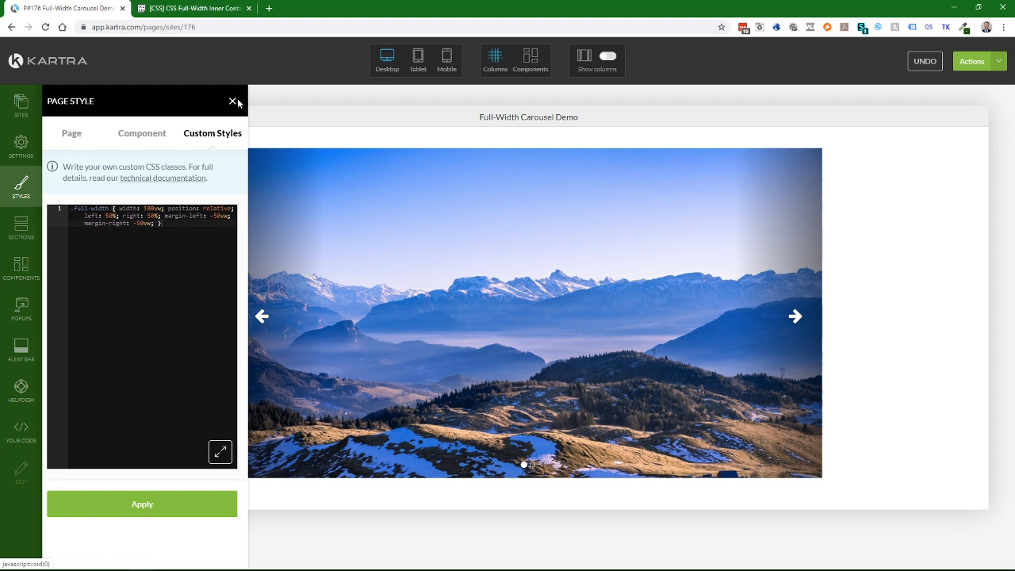
# Close the Page Style panel and show the carousel section's editing toolbar.
pyautogui.click(233, 101)
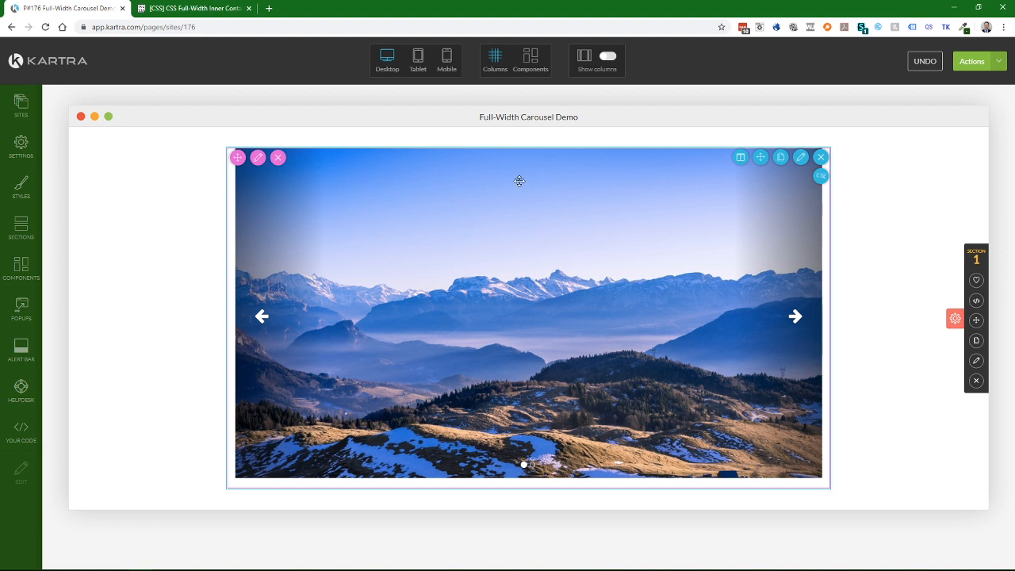
pyautogui.moveTo(567, 192)
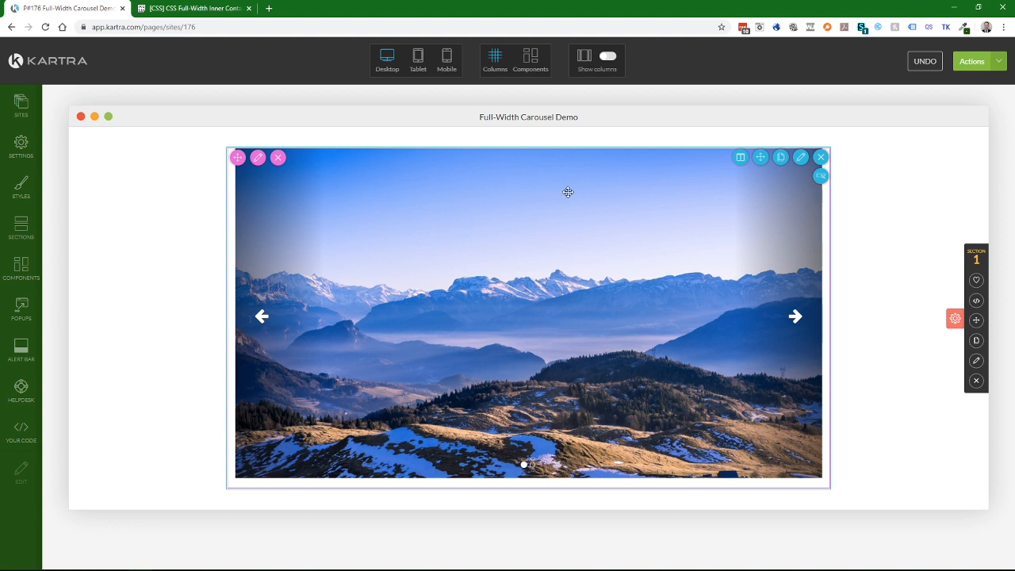
pyautogui.moveTo(514, 187)
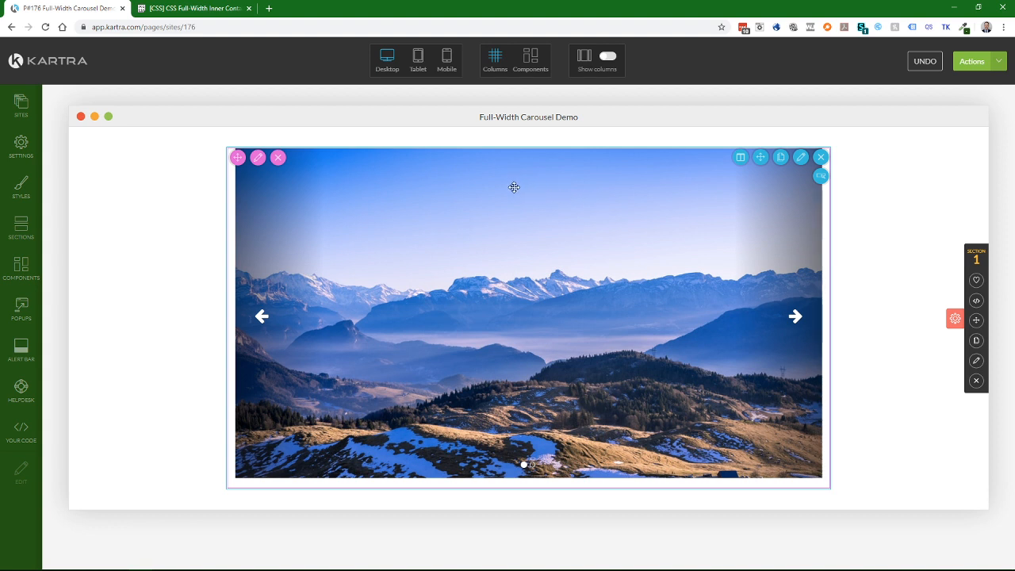
pyautogui.moveTo(807, 279)
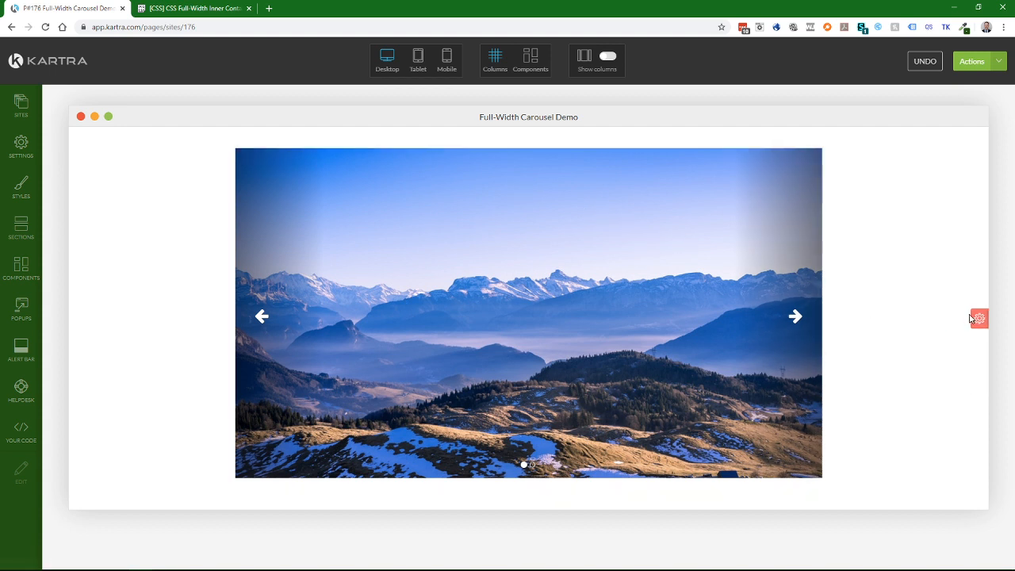
pyautogui.click(979, 318)
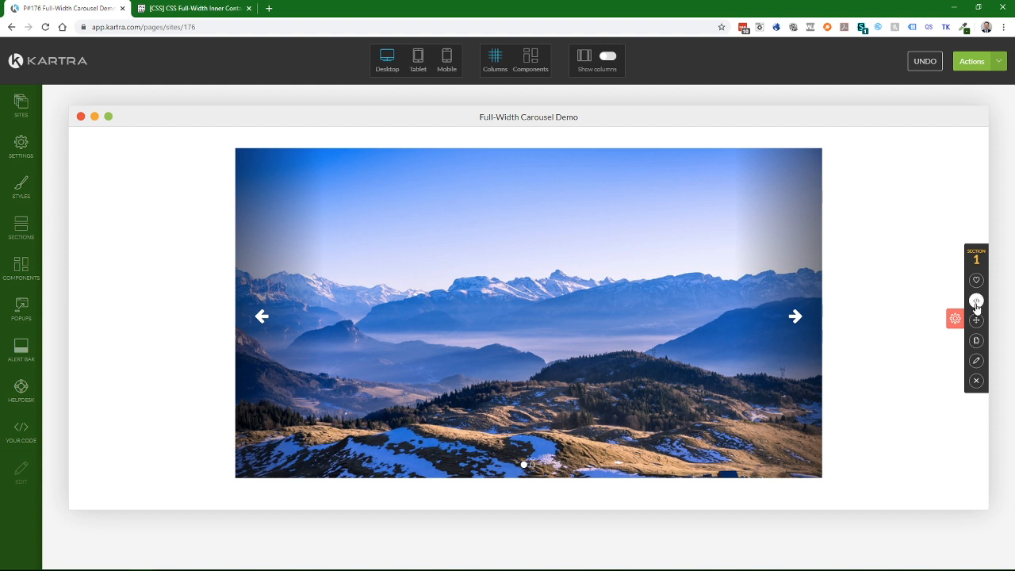
pyautogui.moveTo(975, 299)
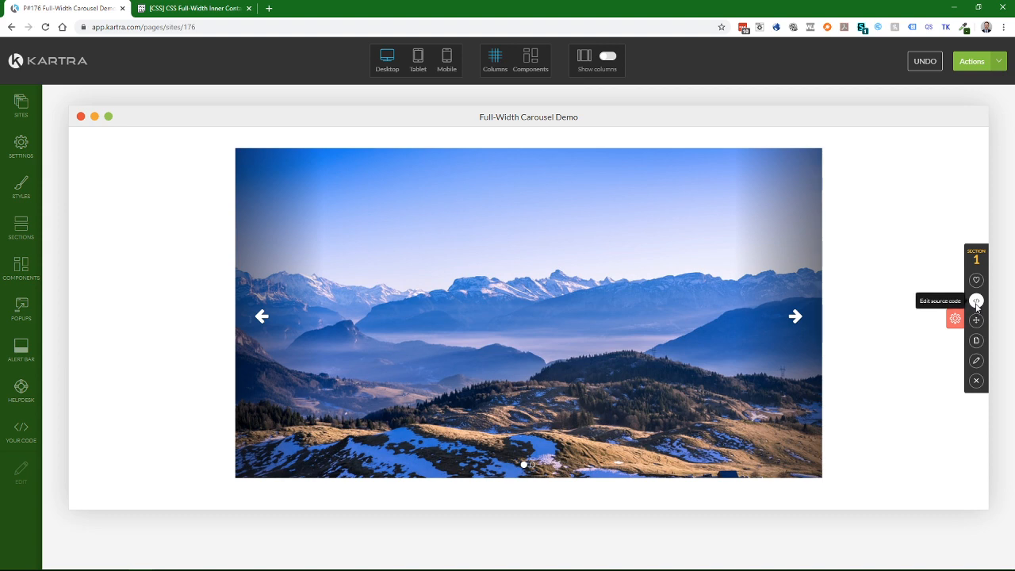
# Add class="full-width" to the carousel div in the section source code and save.
pyautogui.click(976, 300)
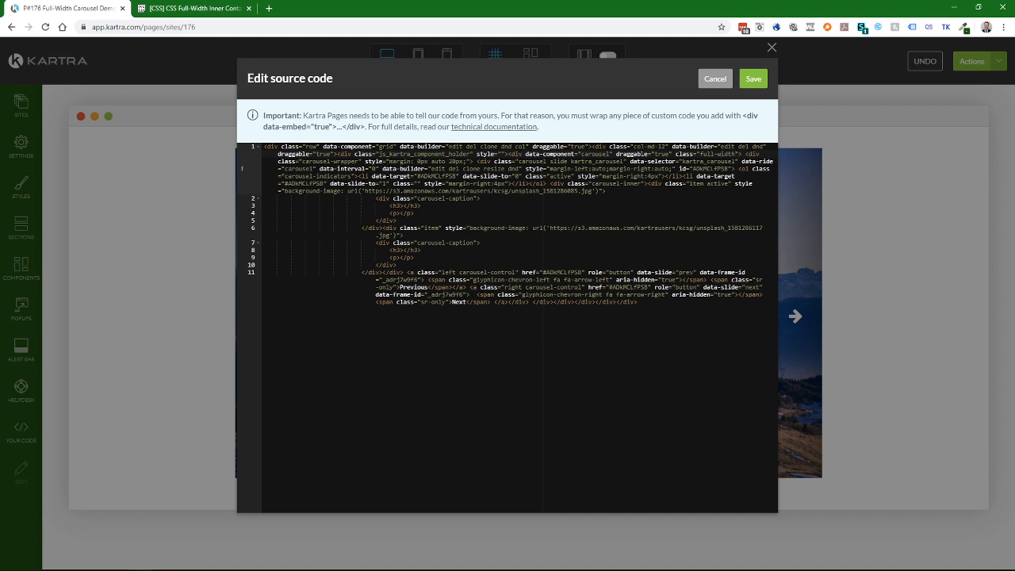
pyautogui.moveTo(753, 79)
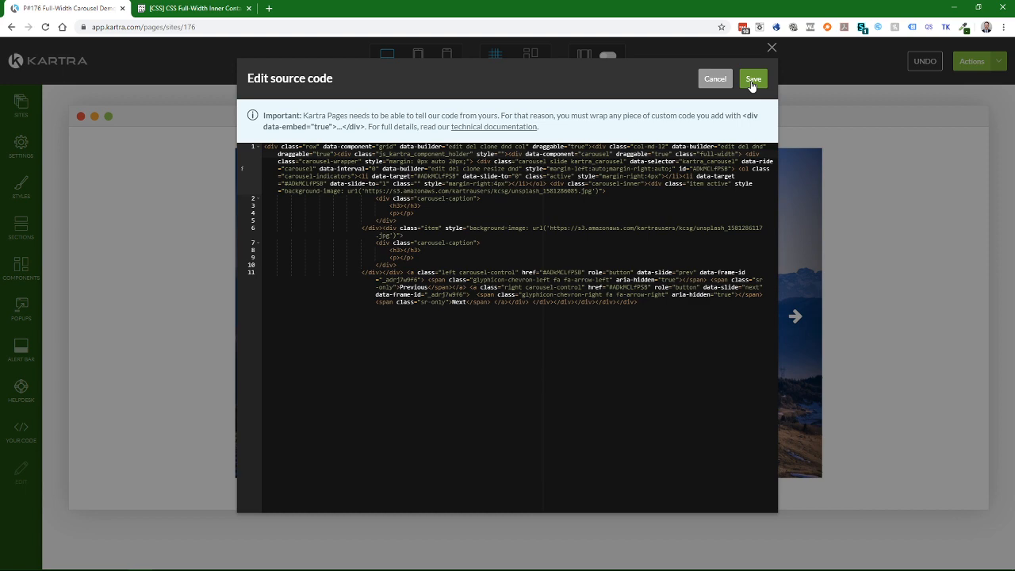
pyautogui.moveTo(739, 82)
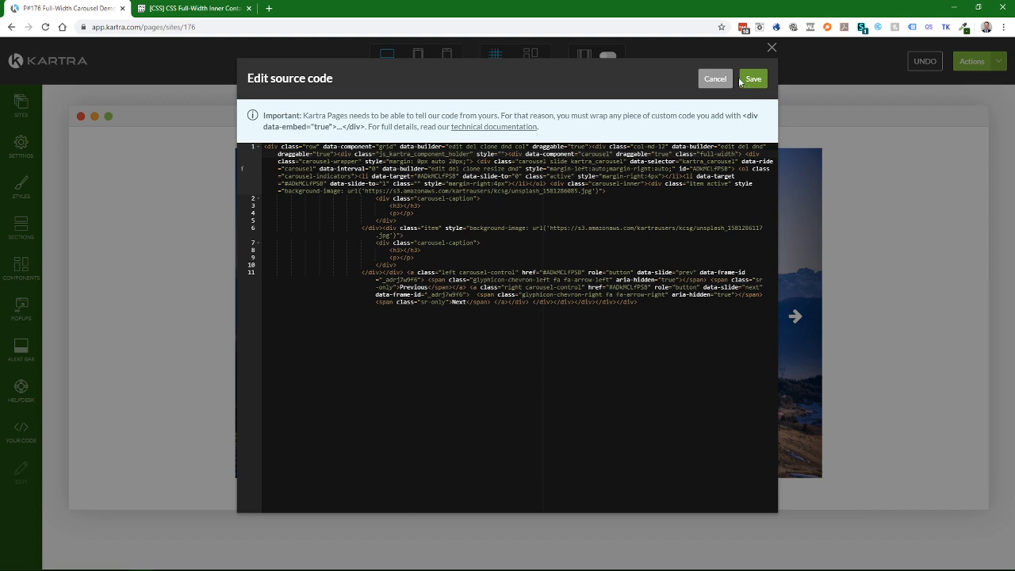
pyautogui.click(752, 78)
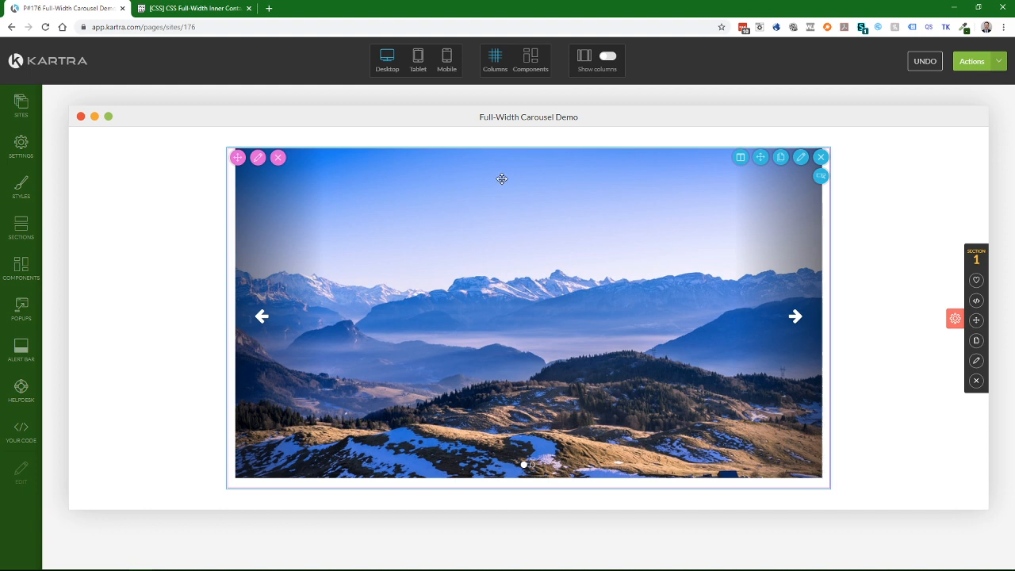
# Inspect the carousel with DevTools and select its data-component="carousel" div.
pyautogui.rightClick(501, 179)
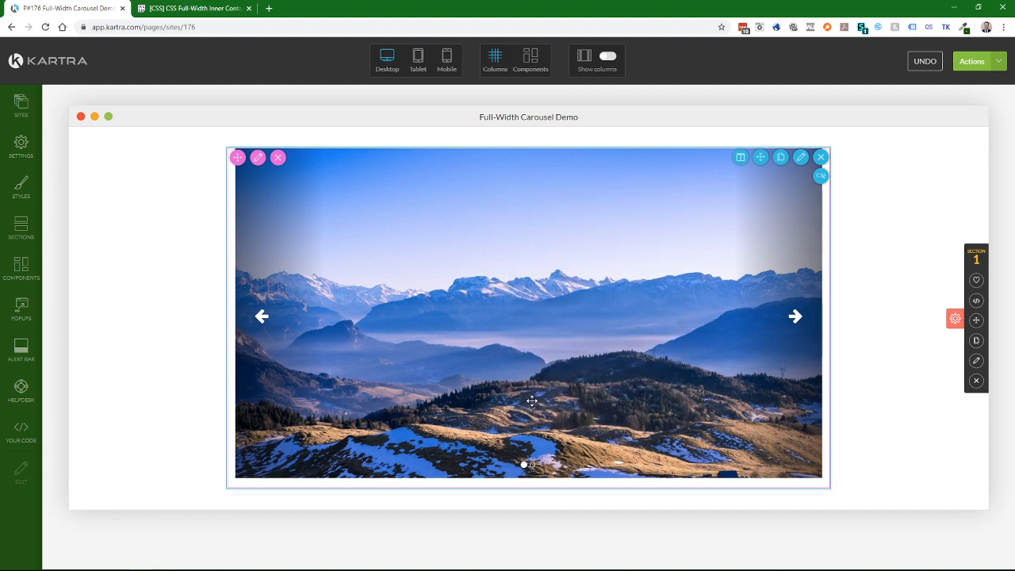
pyautogui.press('F12')
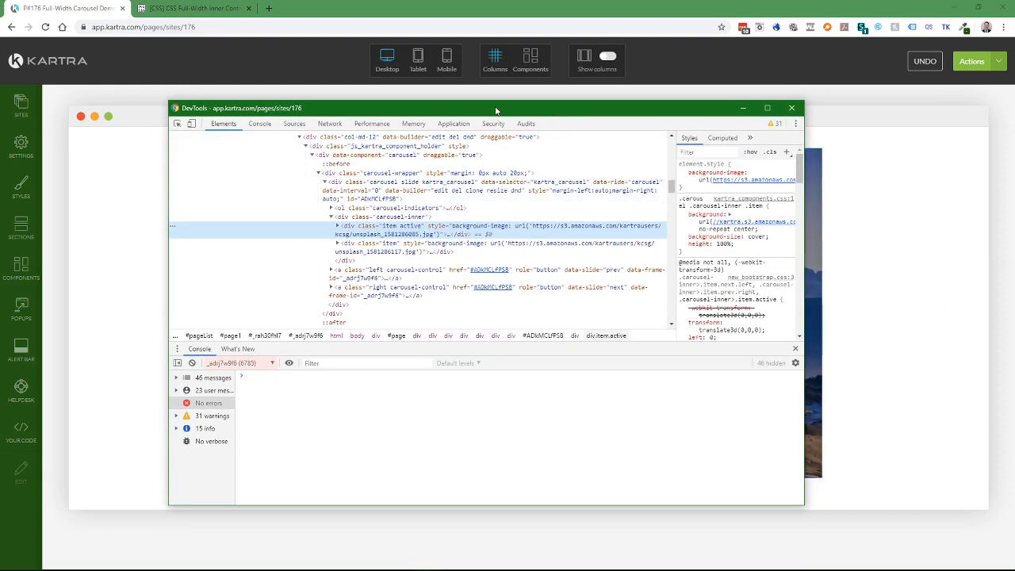
pyautogui.moveTo(495, 108); pyautogui.dragTo(496, 214)
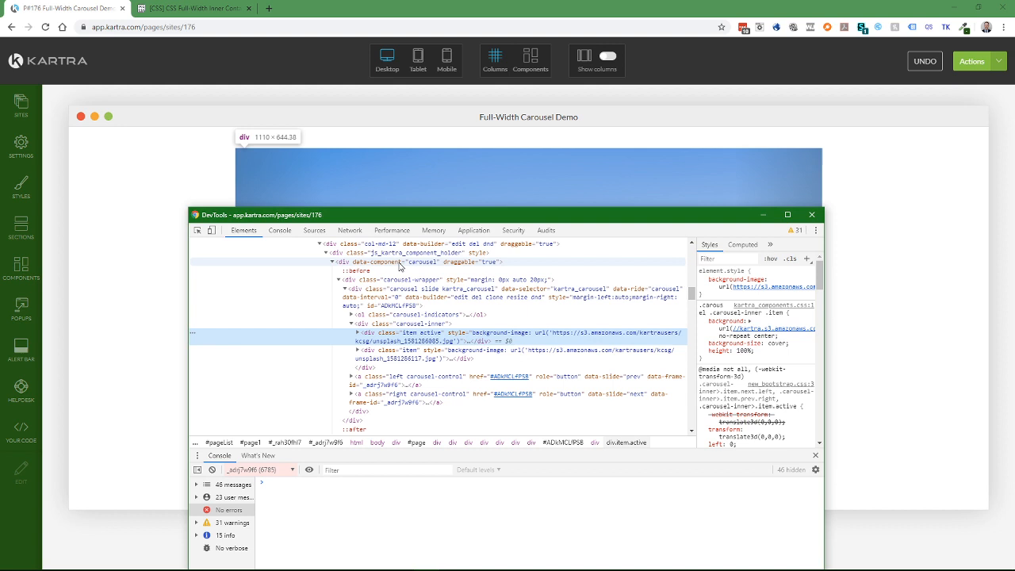
pyautogui.click(388, 262)
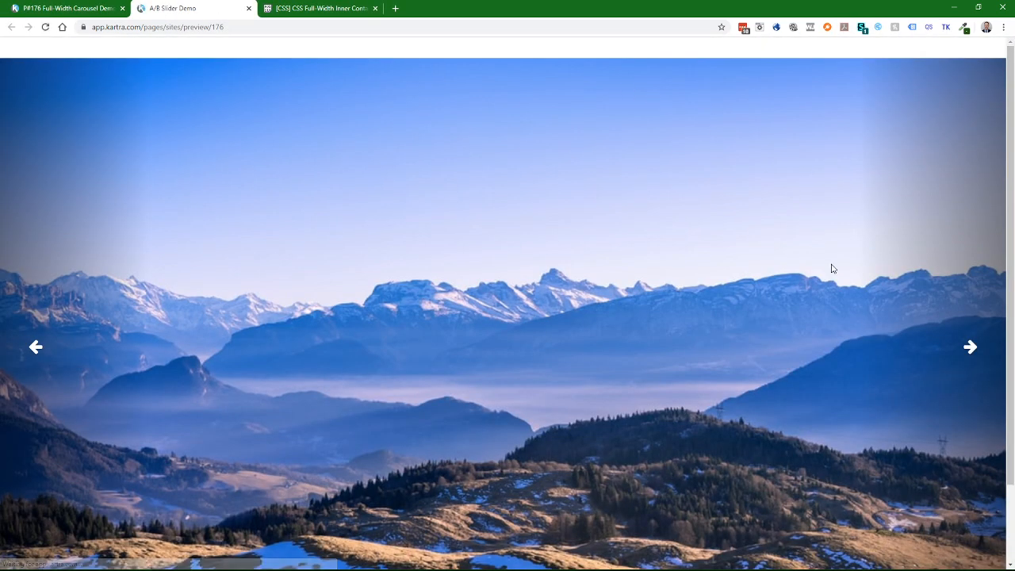
# Advance the full-width carousel preview to its second slide, the bridge image.
pyautogui.click(970, 347)
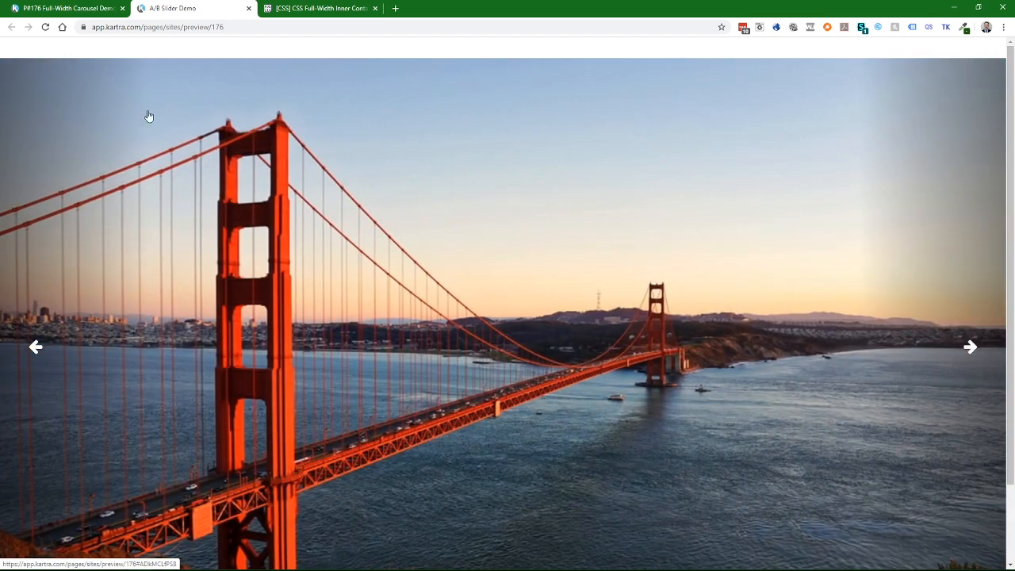